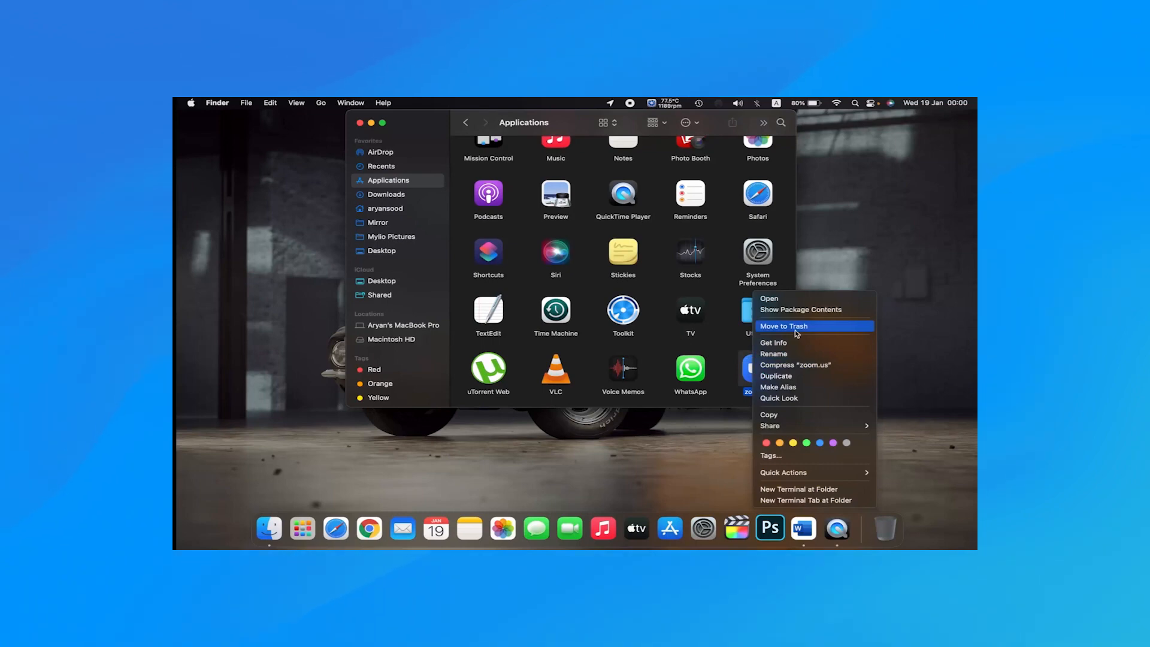
- Send zoom.us from Applications to the Trash and empty the Trash
click(783, 326)
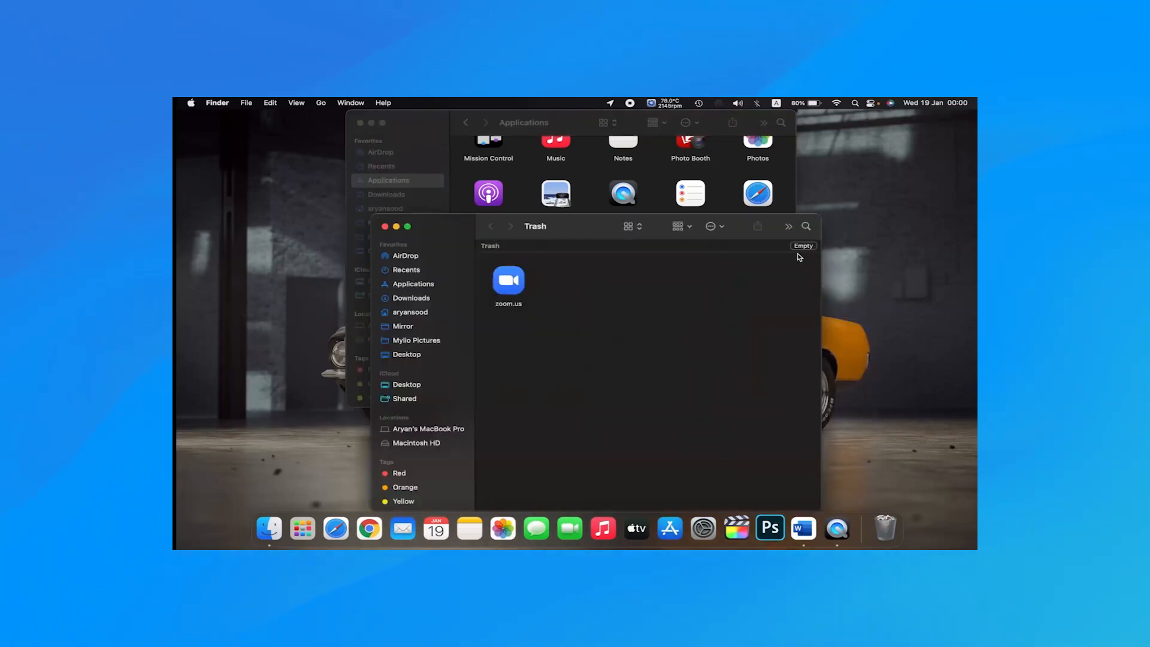
click(802, 246)
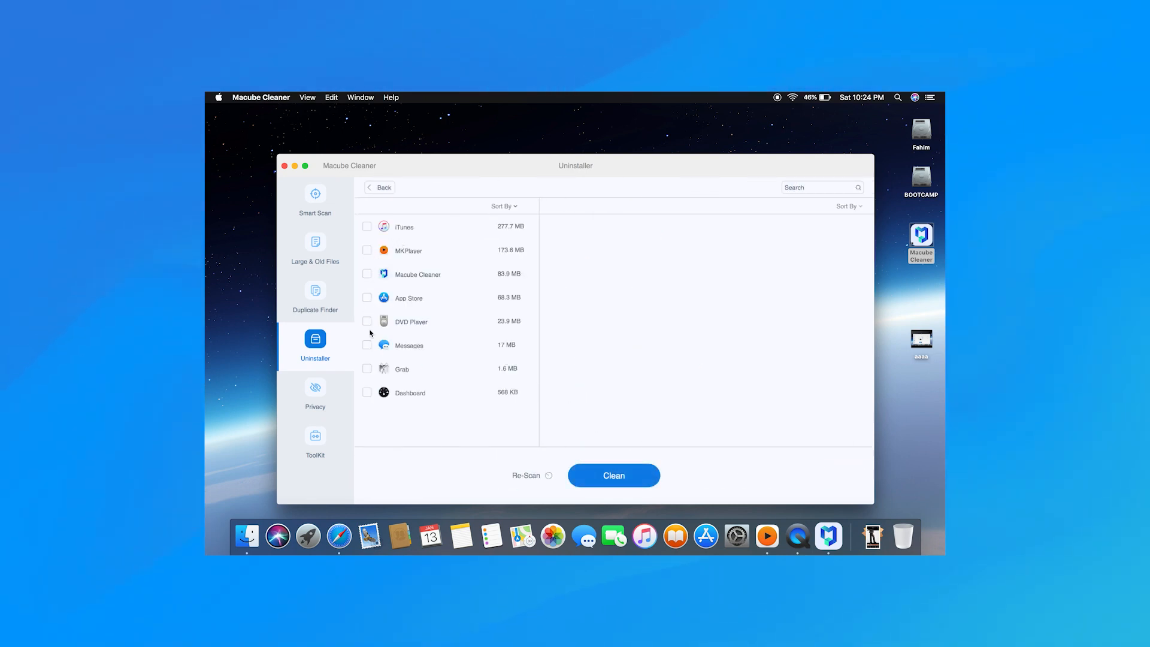
- Mark Grab in the Uninstaller list and clean it with its associated files
click(367, 369)
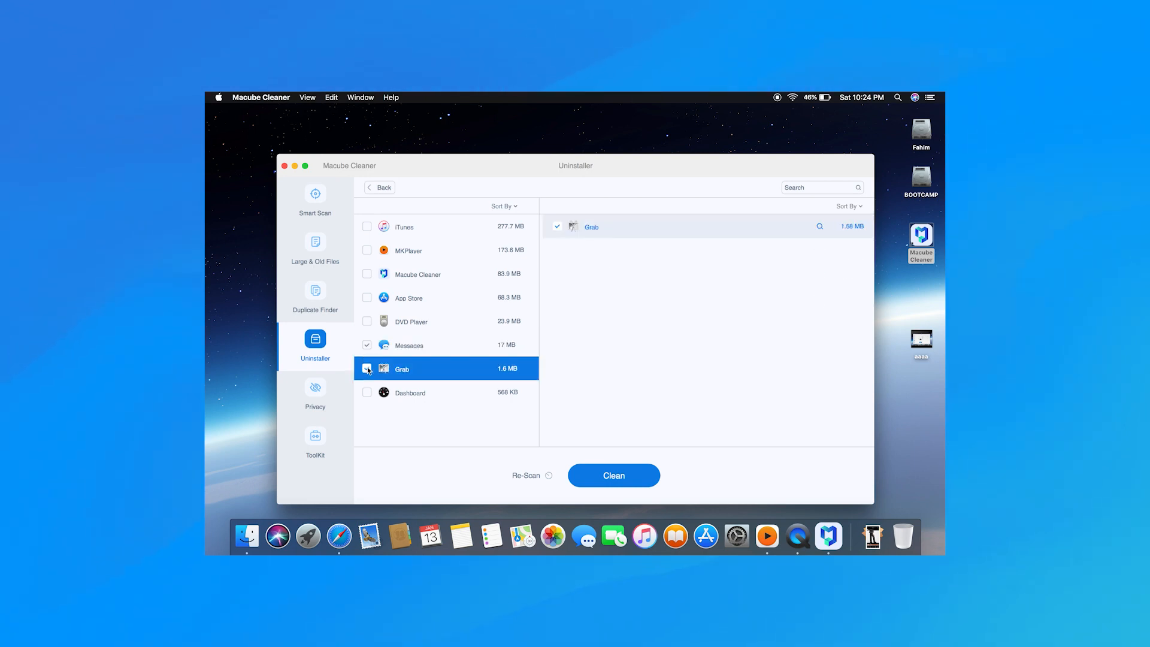
click(614, 474)
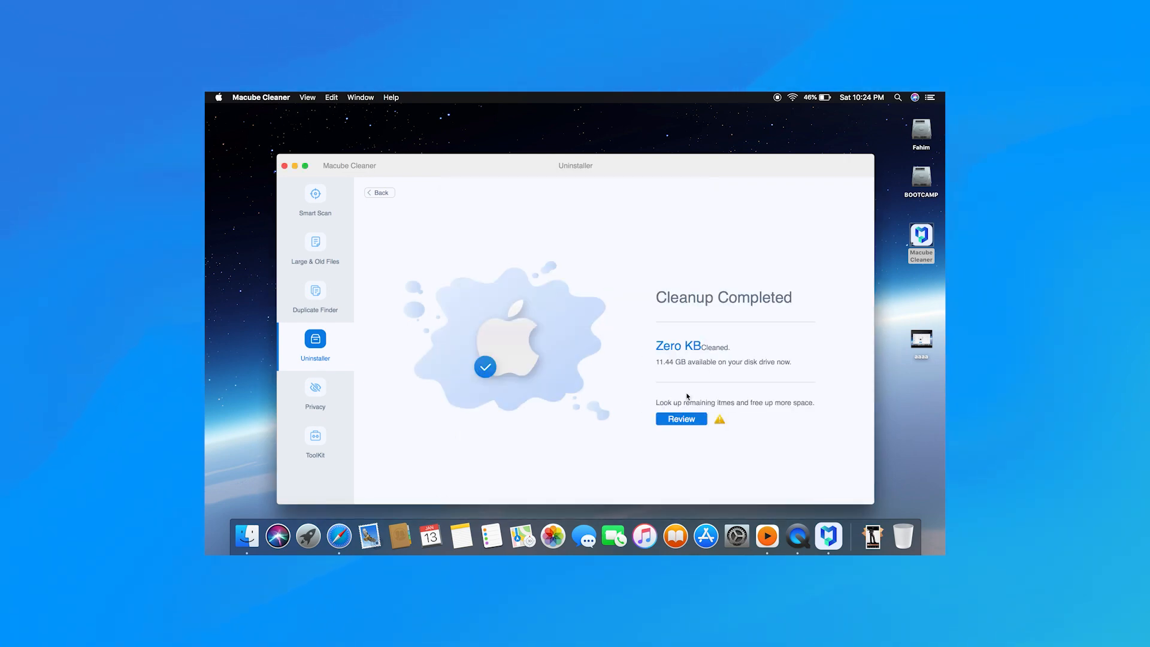
click(315, 246)
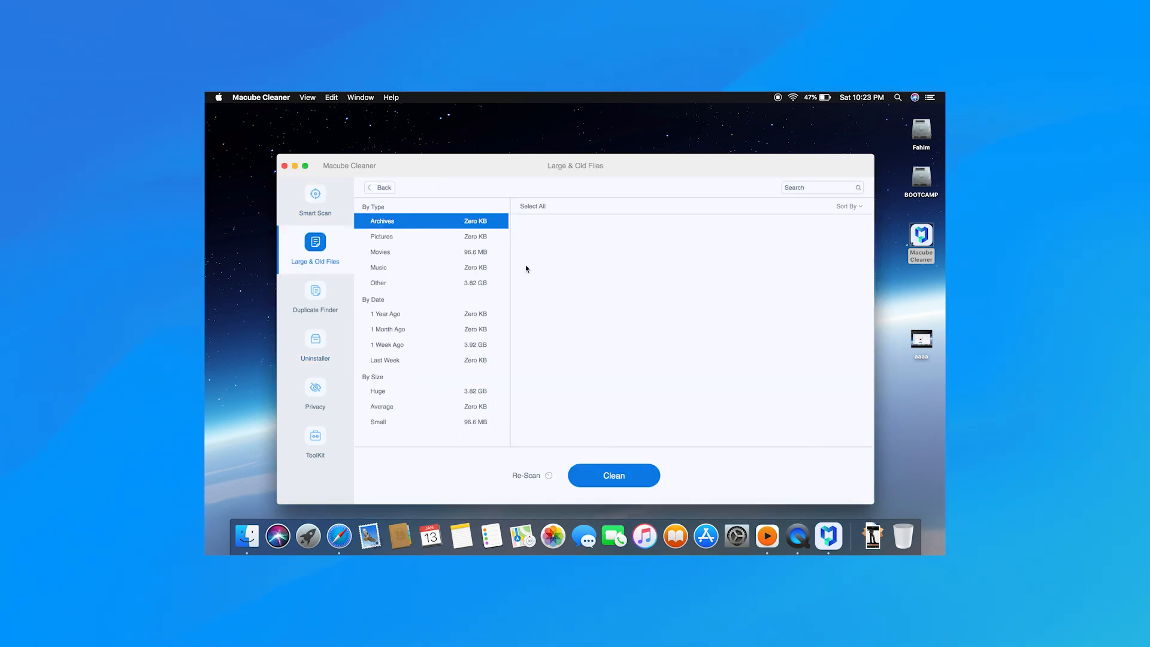
mouse_move(403, 251)
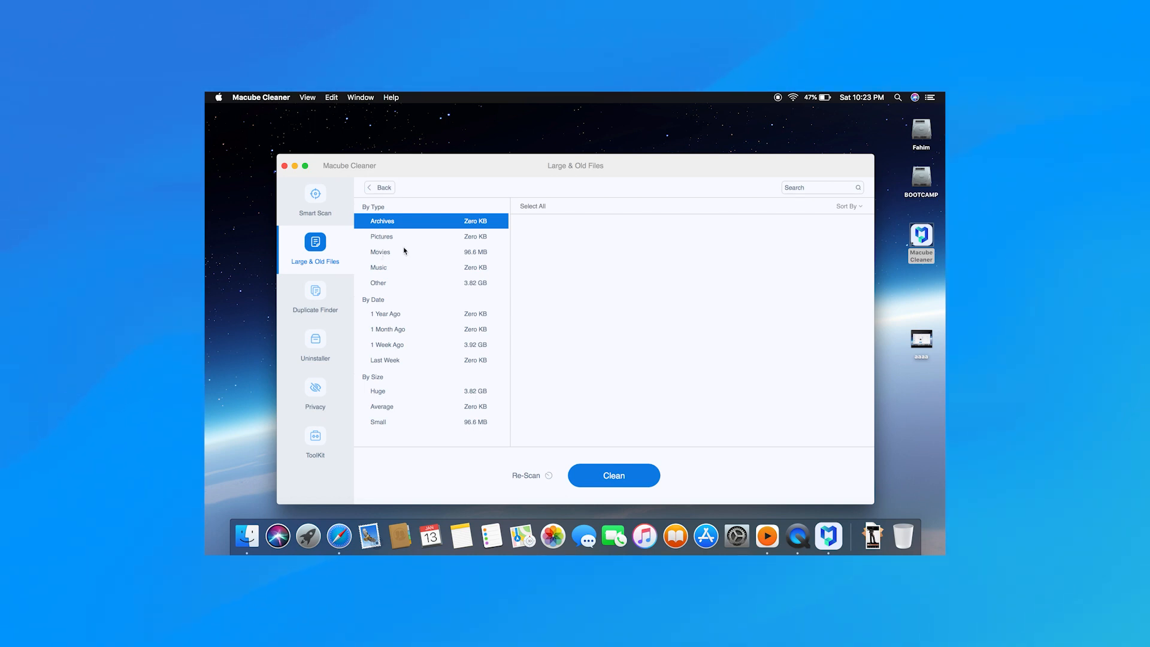
- Return to the Uninstaller feature and scan for installed apps again
click(315, 345)
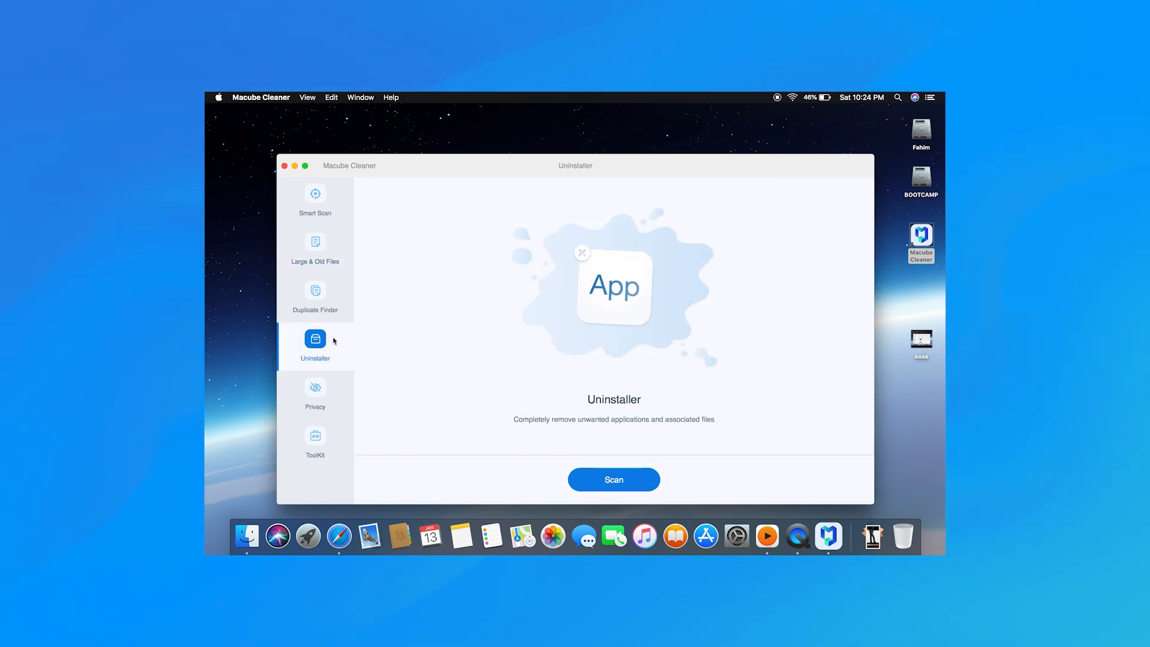
click(614, 480)
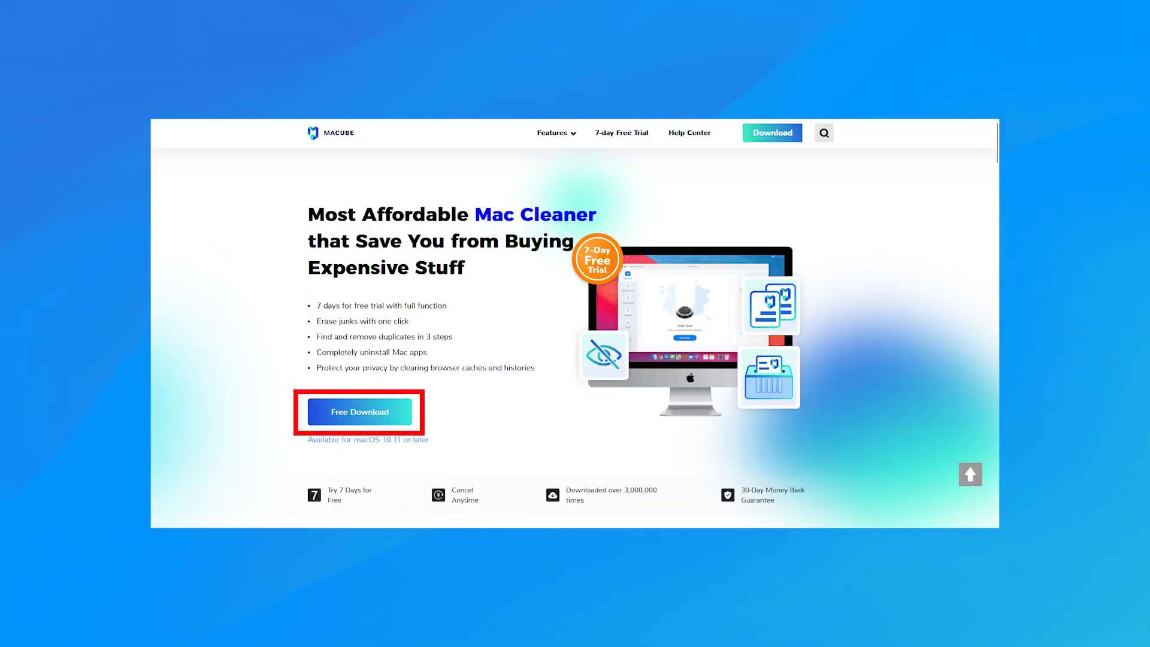
- Scan for installed apps in Macube Cleaner's Uninstaller
click(359, 412)
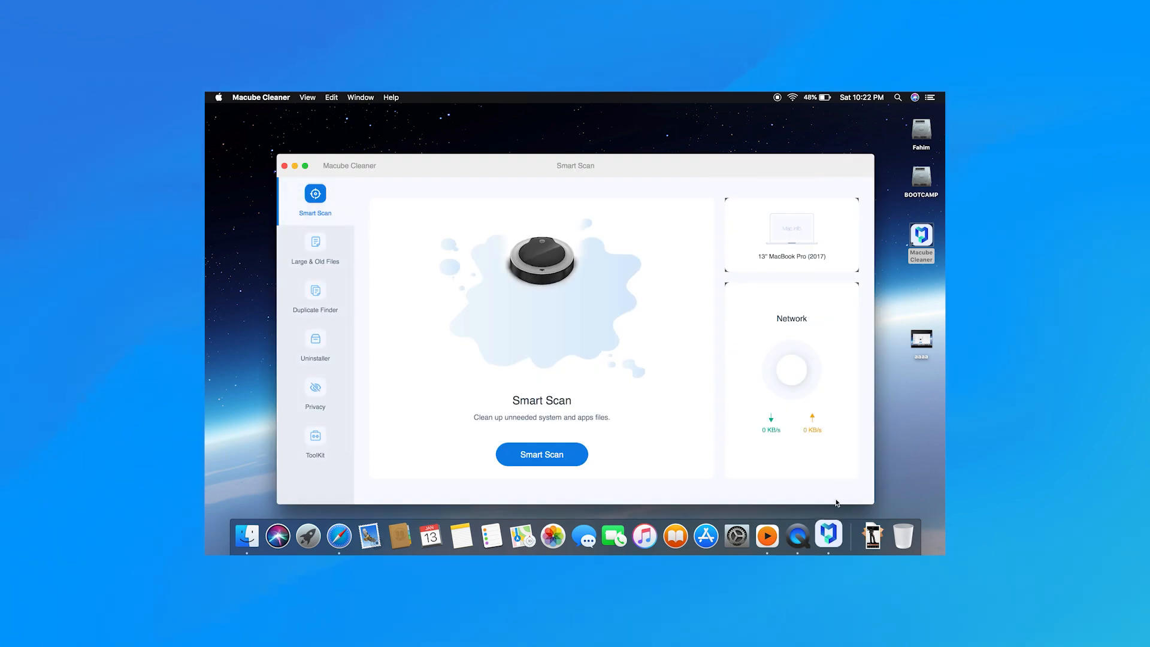
click(315, 345)
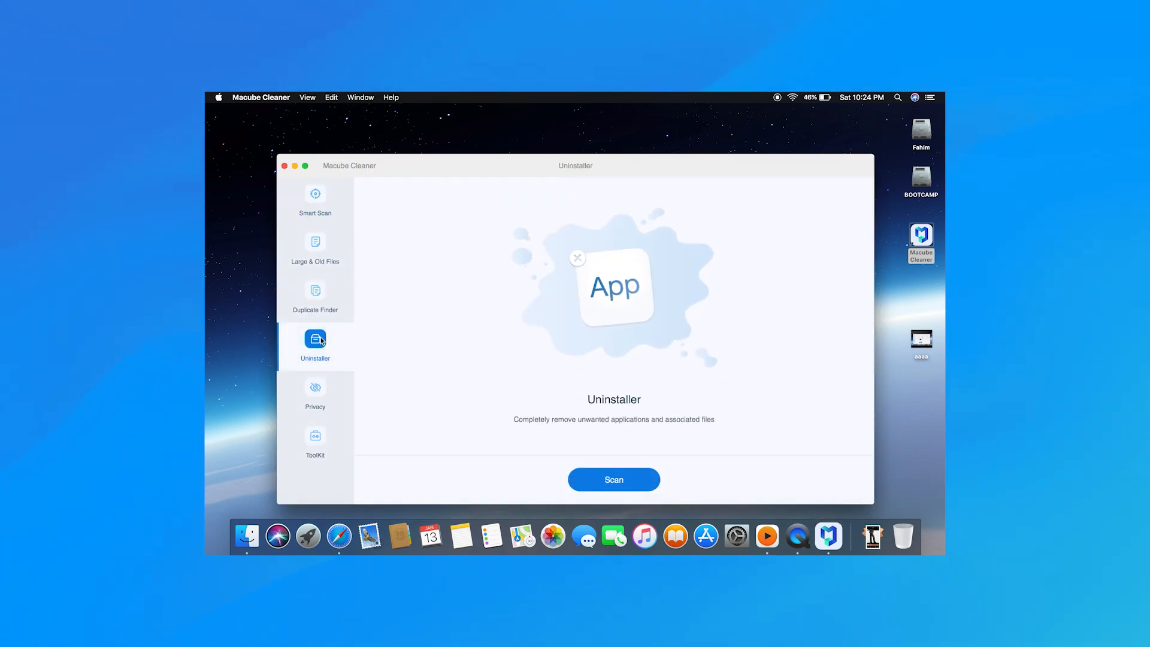
click(615, 479)
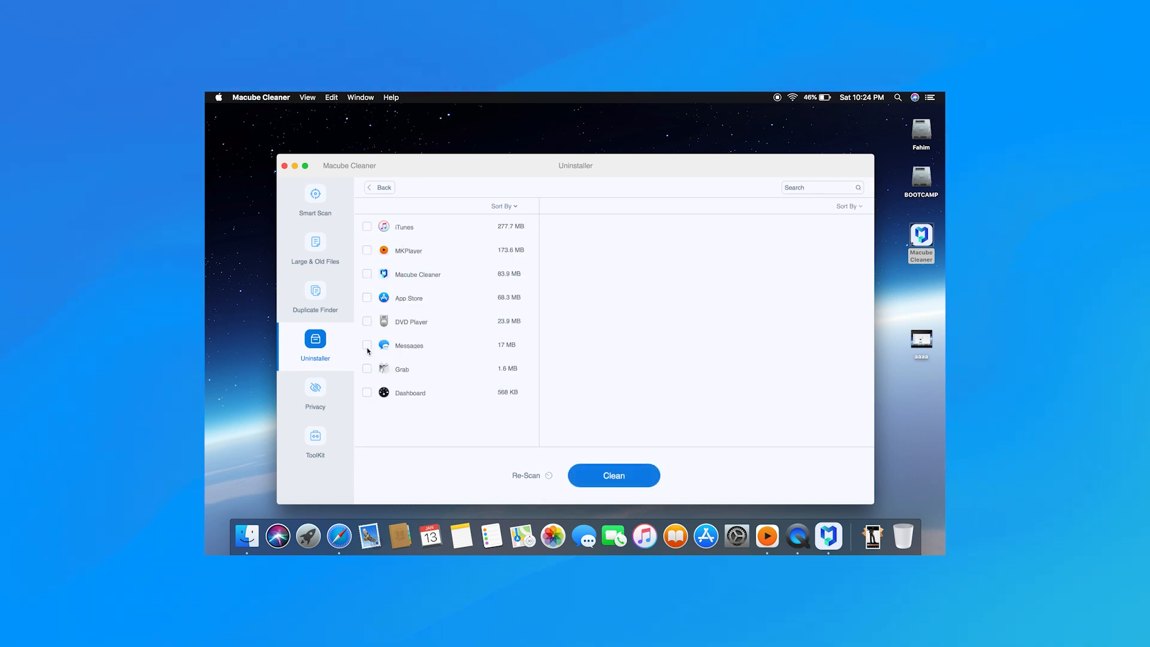
- Mark Grab in the scan results and remove it with its associated files
click(367, 345)
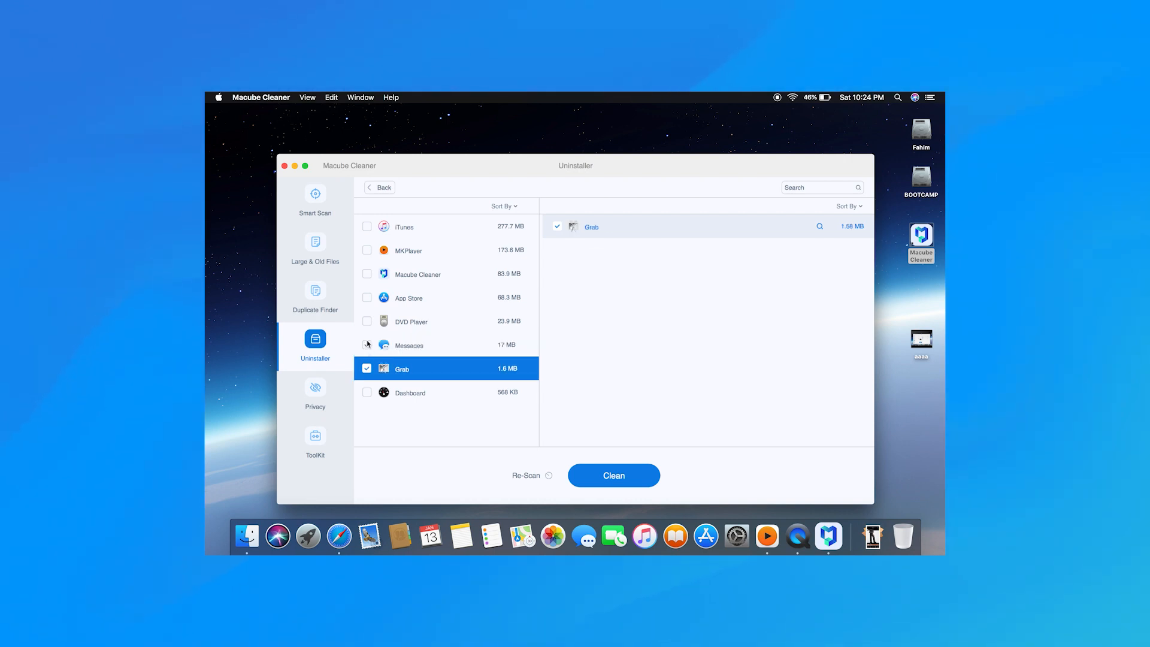
click(409, 345)
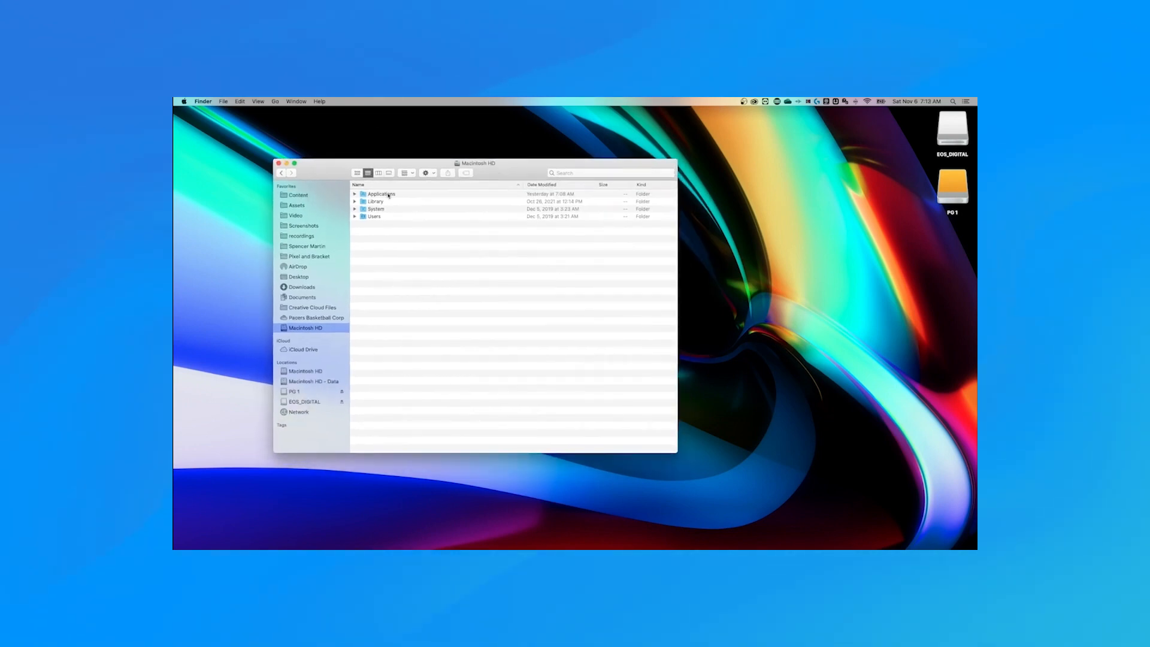
- Enter the Applications folder from the Macintosh HD root window
double_click(380, 194)
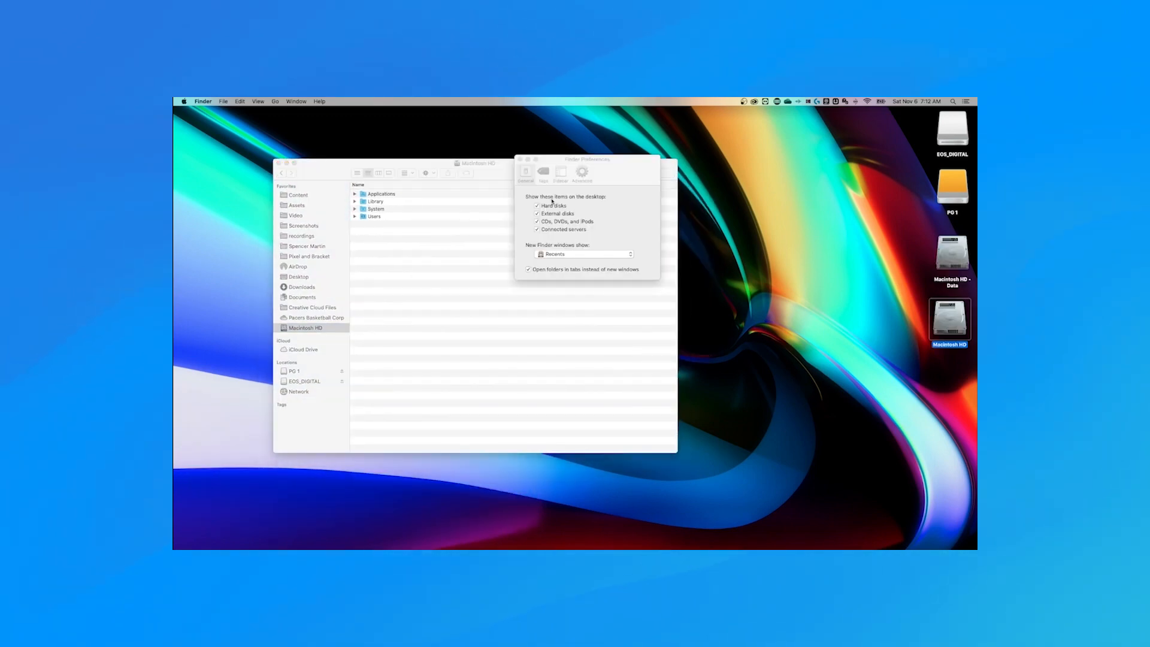
- Uncheck Hard disks under Show these items on the desktop in Finder Preferences
click(536, 206)
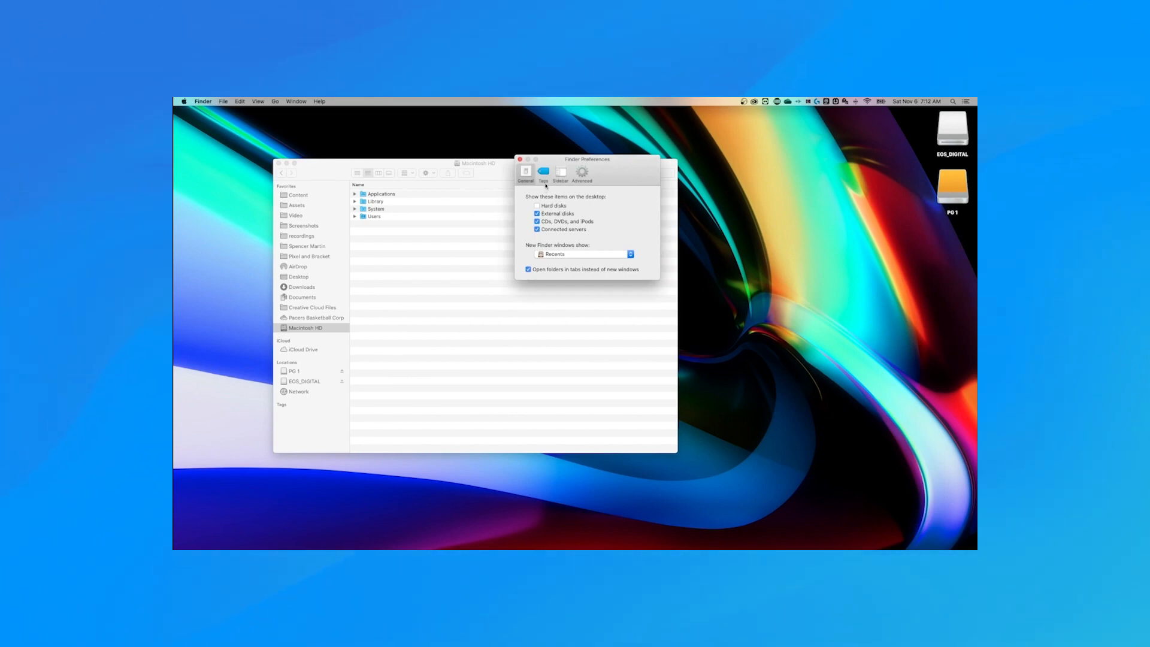
click(561, 173)
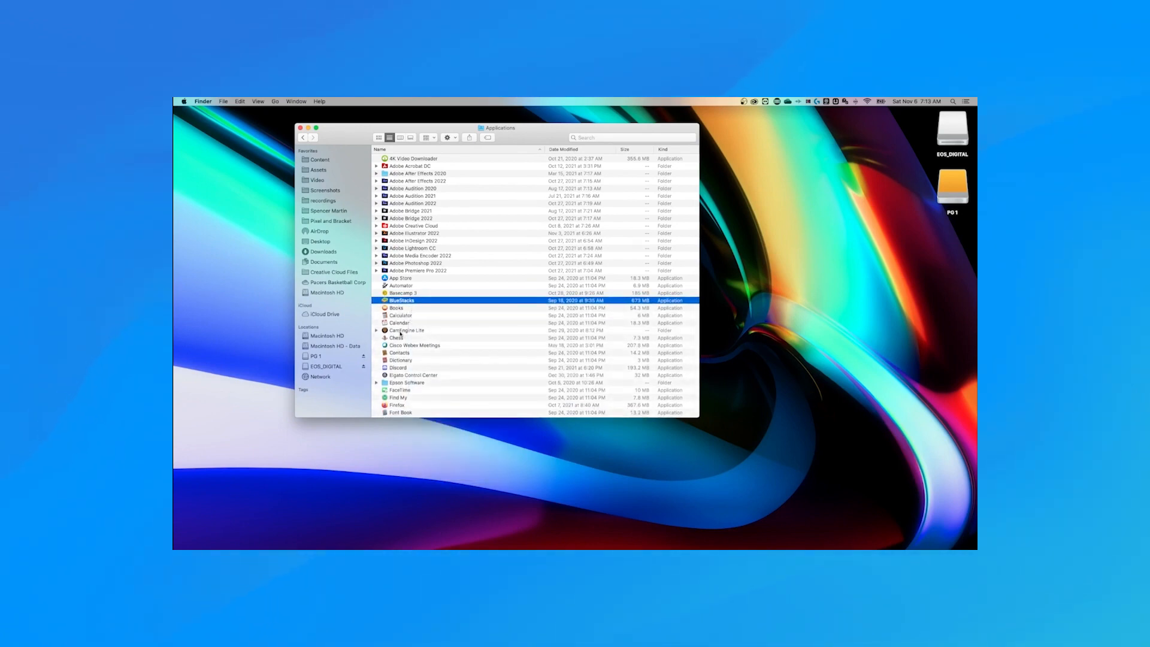
- Highlight CamEngine Lite, the entry just below Calendar, in the Applications list
click(406, 331)
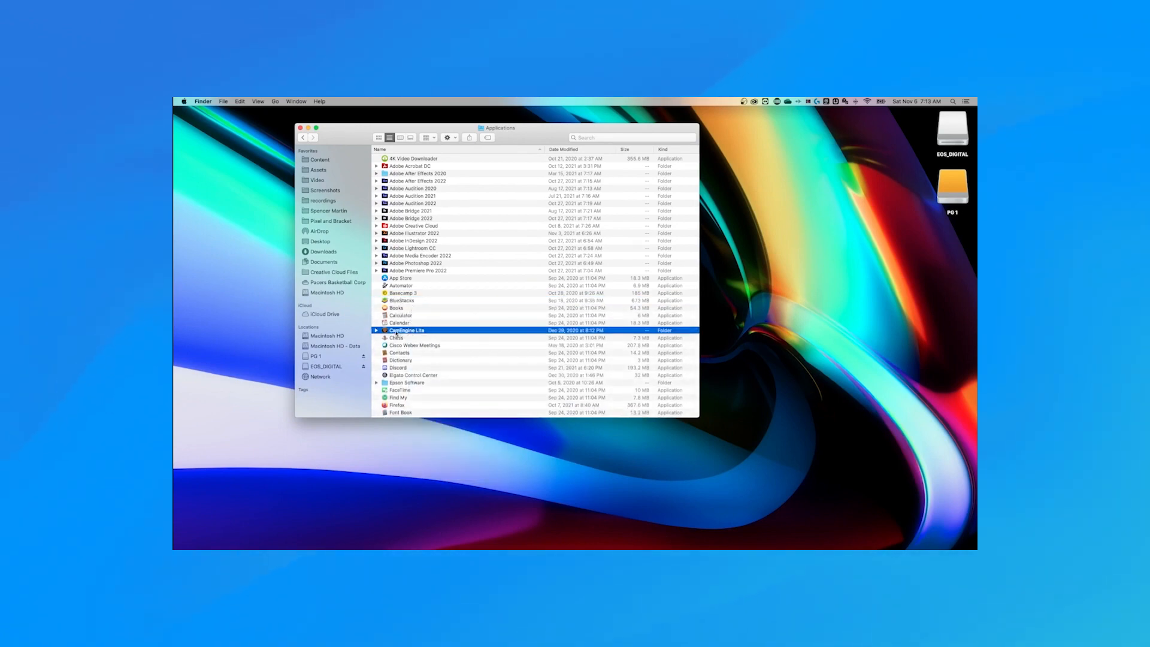